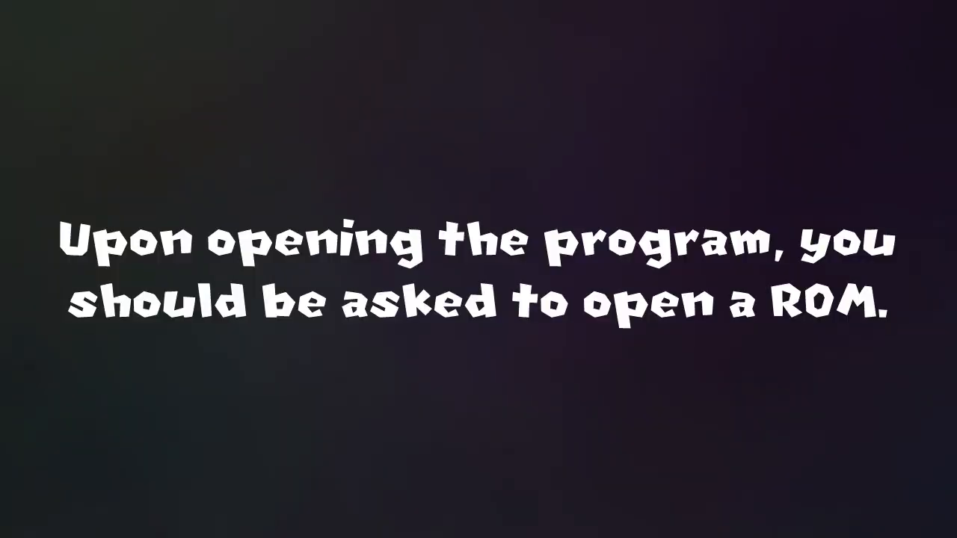
Step: Open the Texture Editor, pick the red-dot texture 04009090, and start exporting it
click(248, 157)
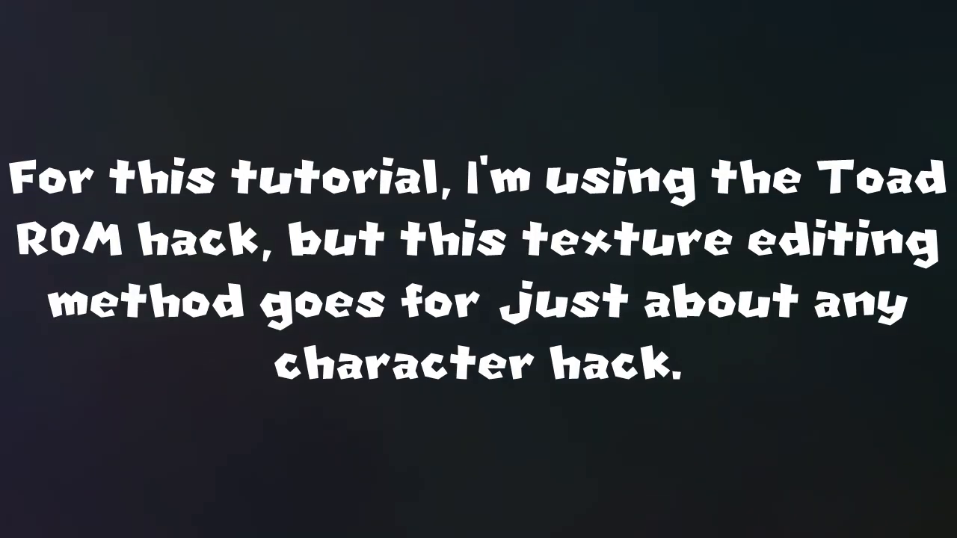
click(346, 148)
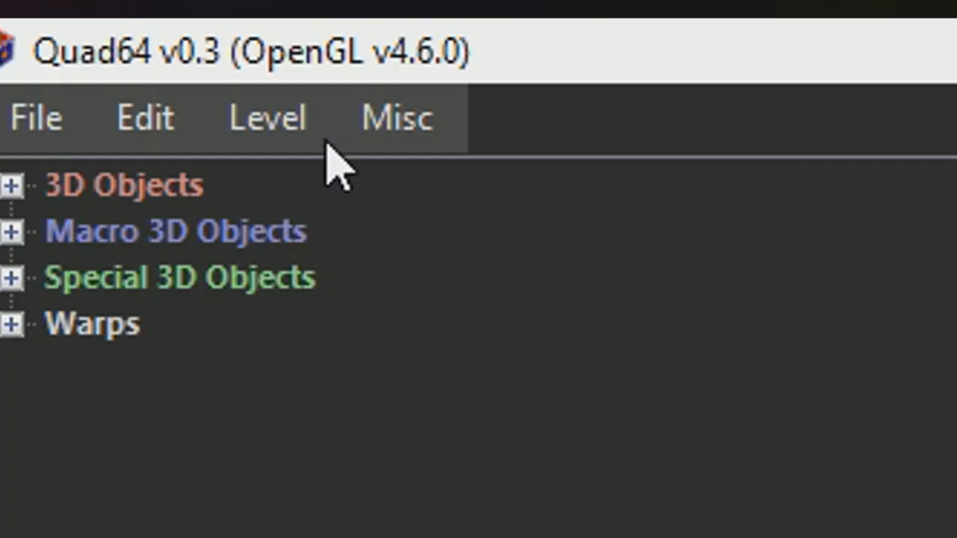
mouse_move(346, 395)
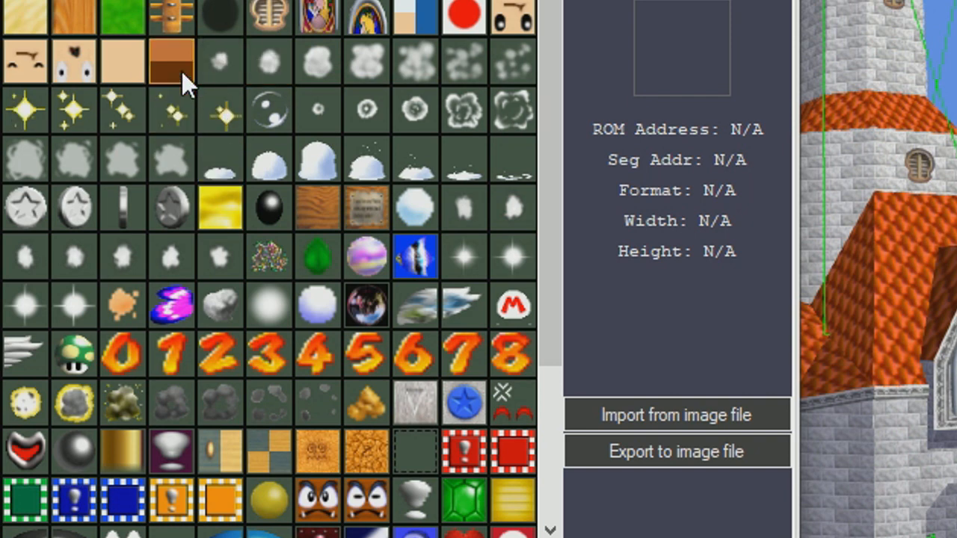
click(73, 111)
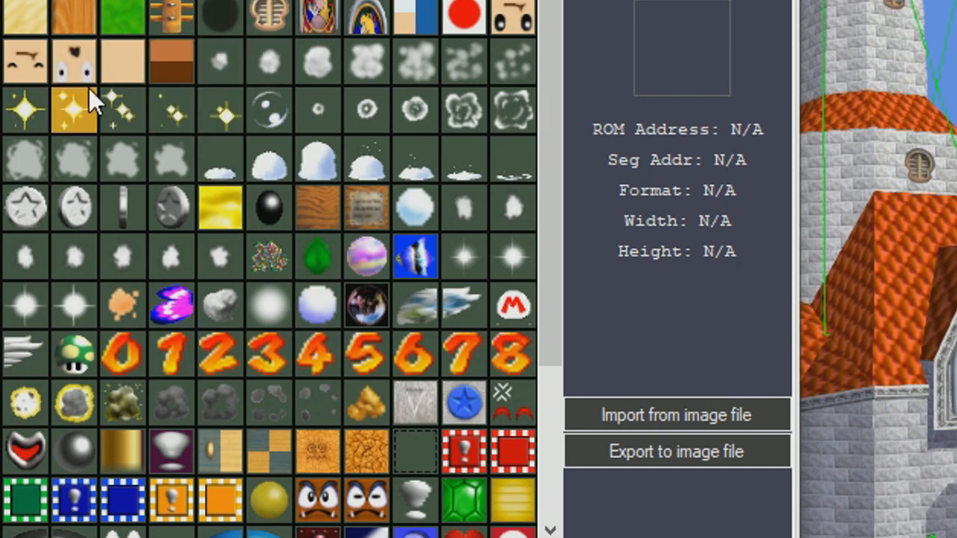
click(463, 15)
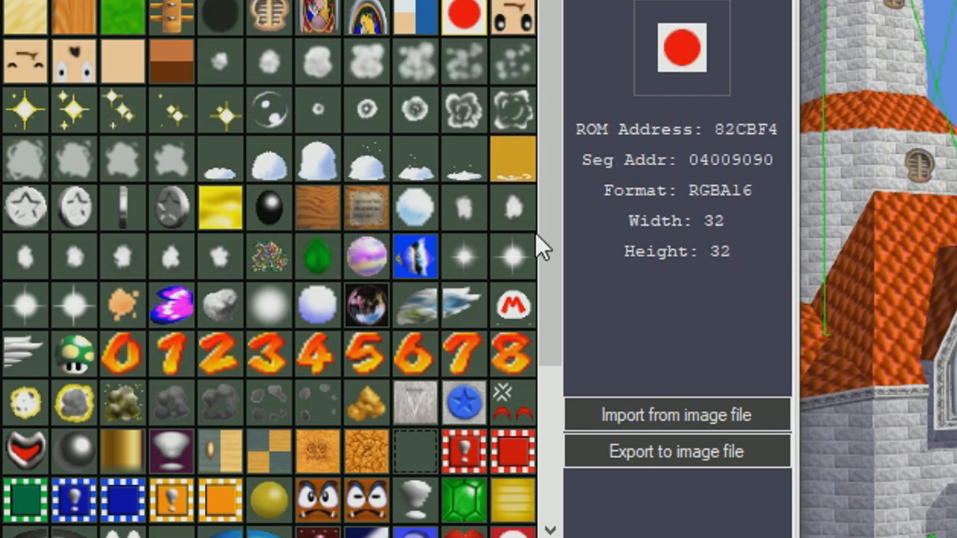
click(675, 451)
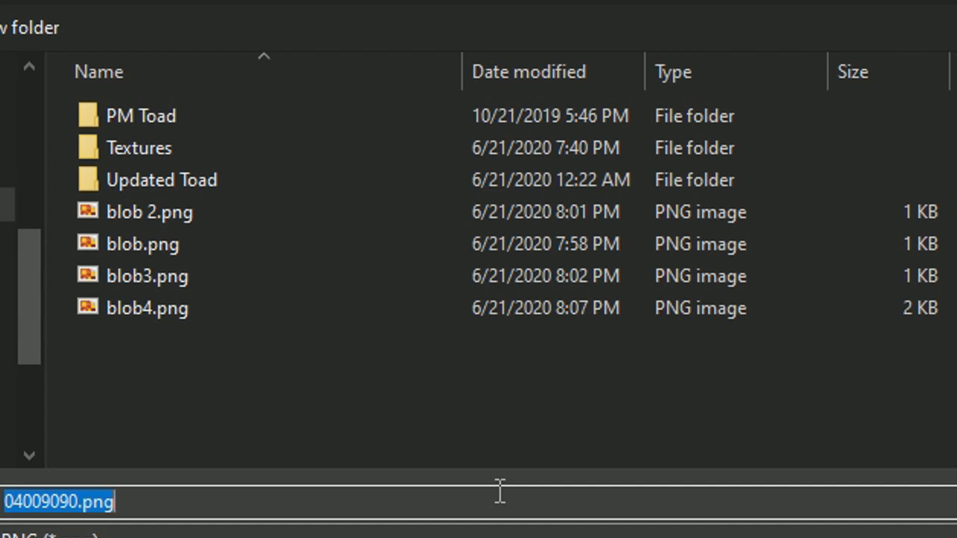
Step: Save the red-dot texture as a PNG named PEPEGALUL
text(PEPEGALUL)
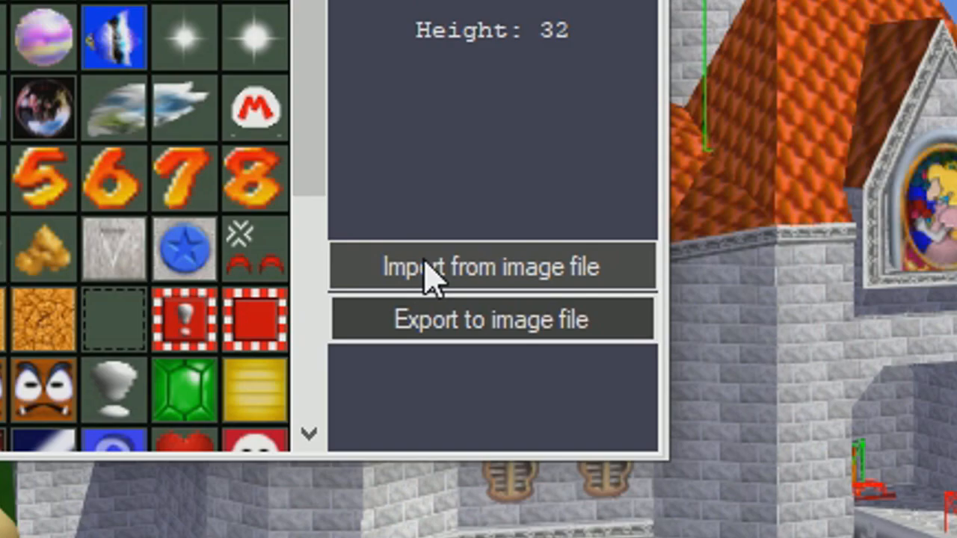
Step: Import the edited PNG over the red-dot texture and close the Texture Editor
click(490, 266)
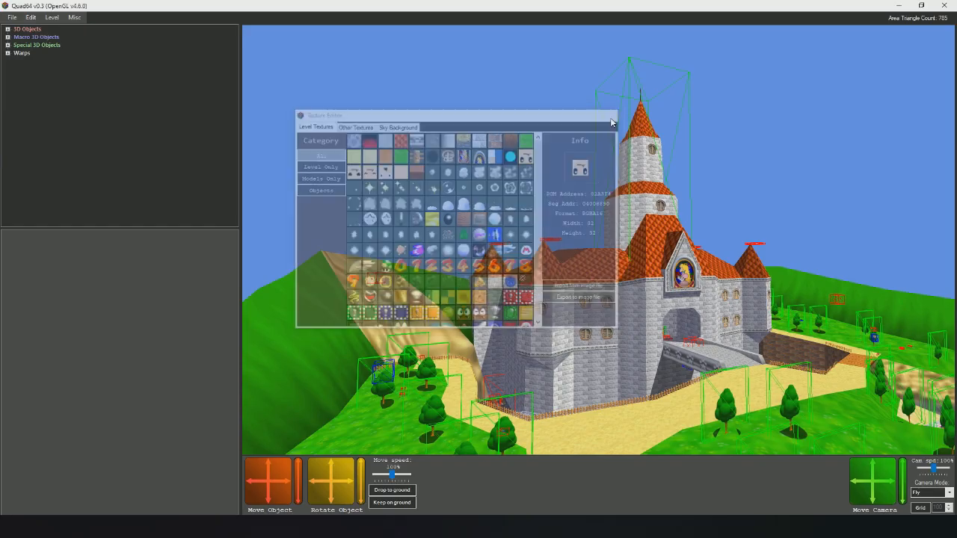
click(612, 116)
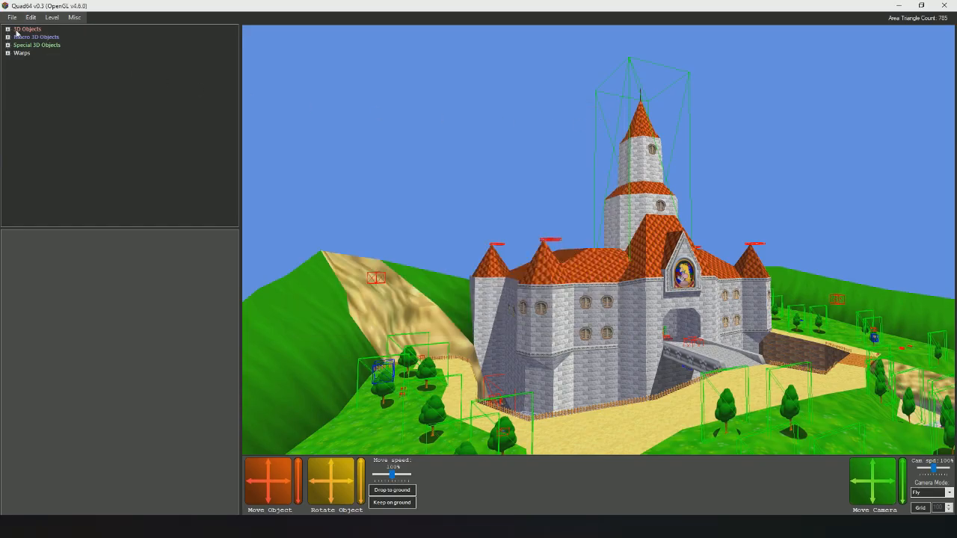
Step: Save the modified ROM from the File menu and launch it in Project64
click(12, 16)
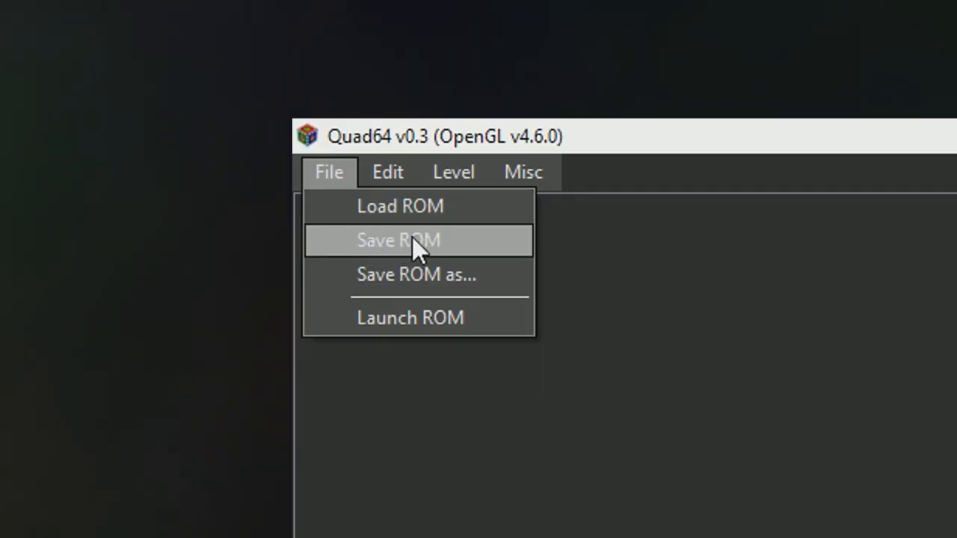
mouse_move(441, 247)
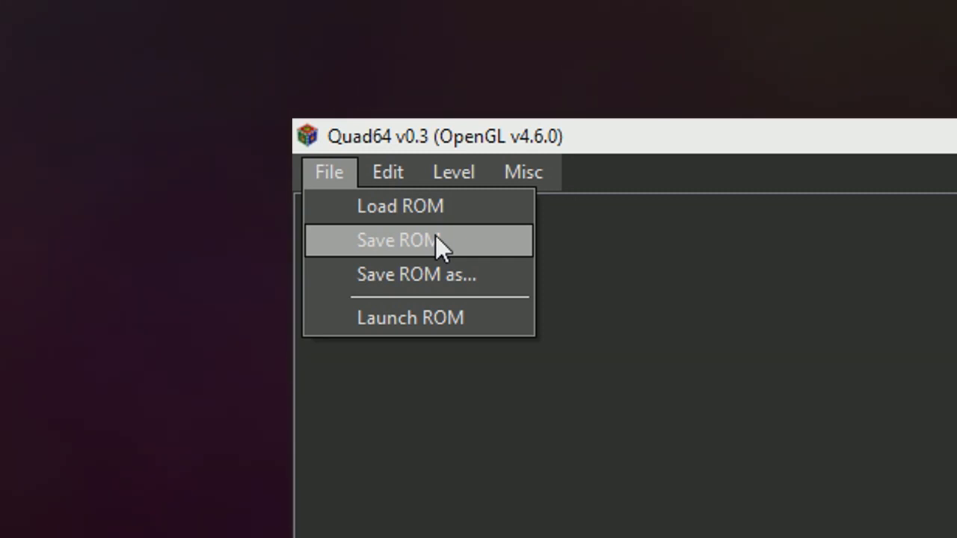
click(399, 240)
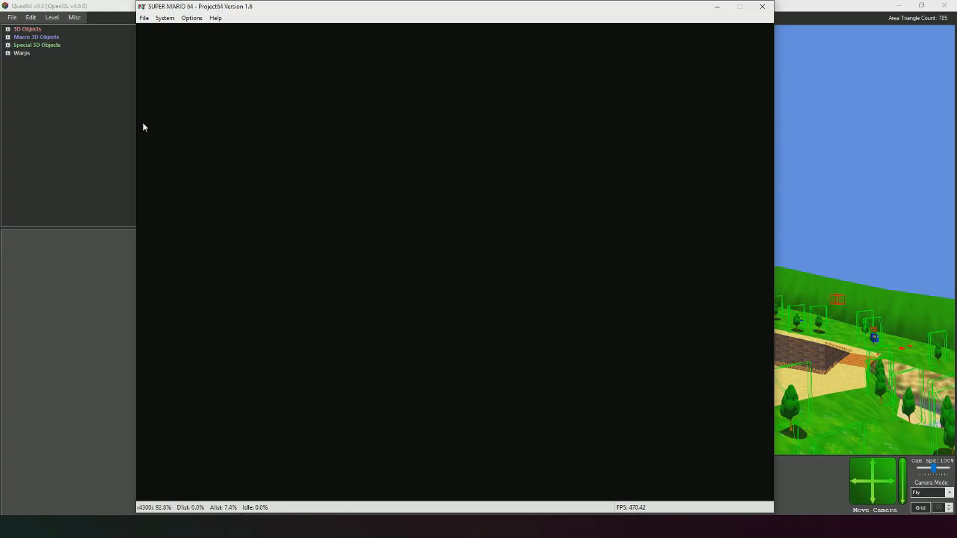